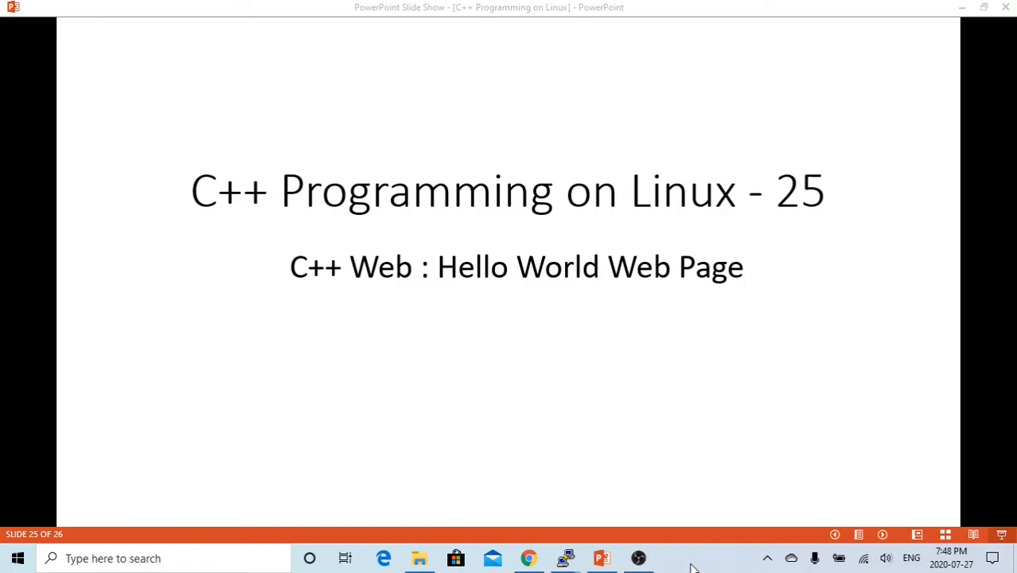
mouse_move(742, 499)
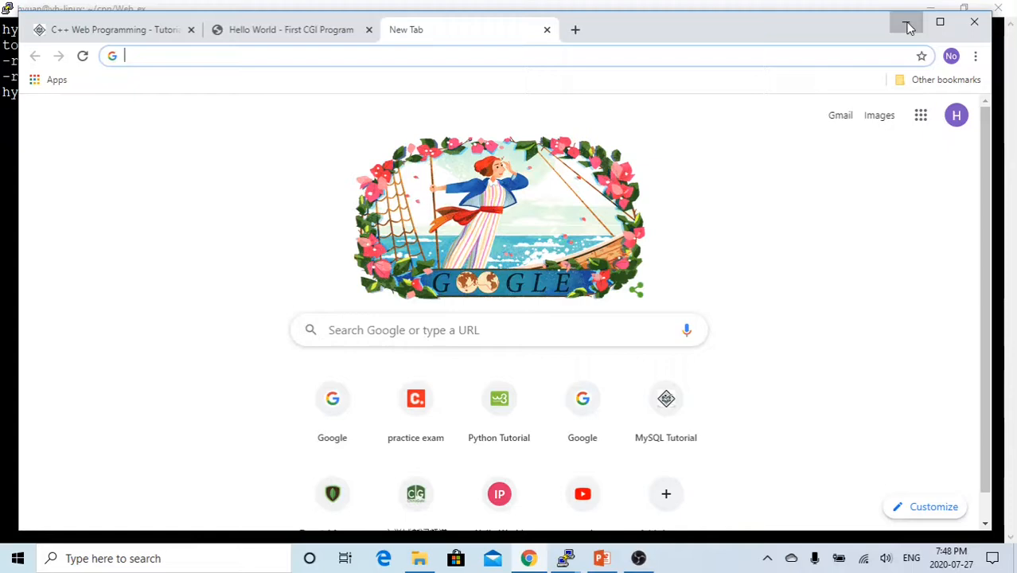
Step: Open myWebApp.cpp in vim and move to the blank line after the comment block
click(907, 21)
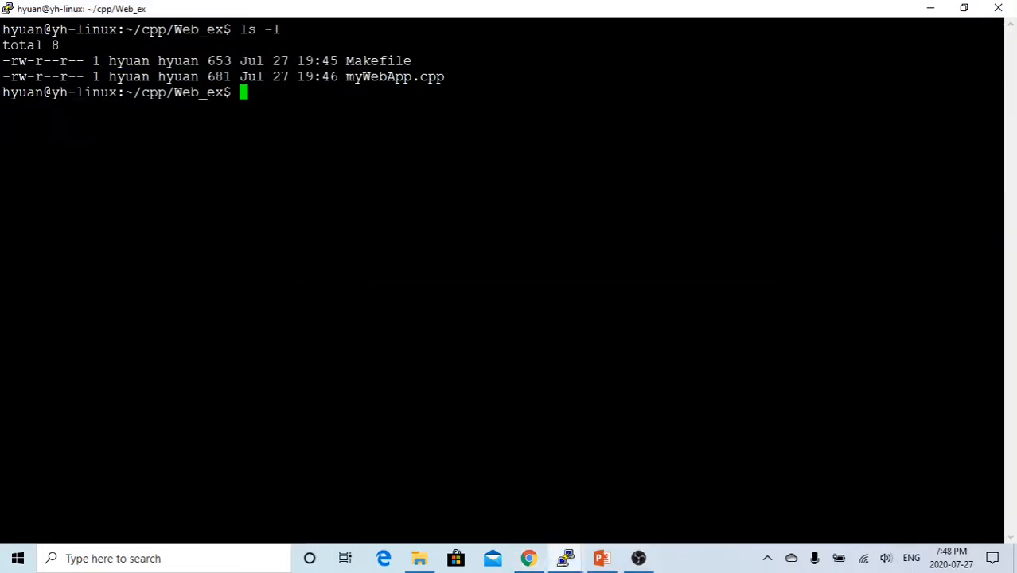
text(vi)
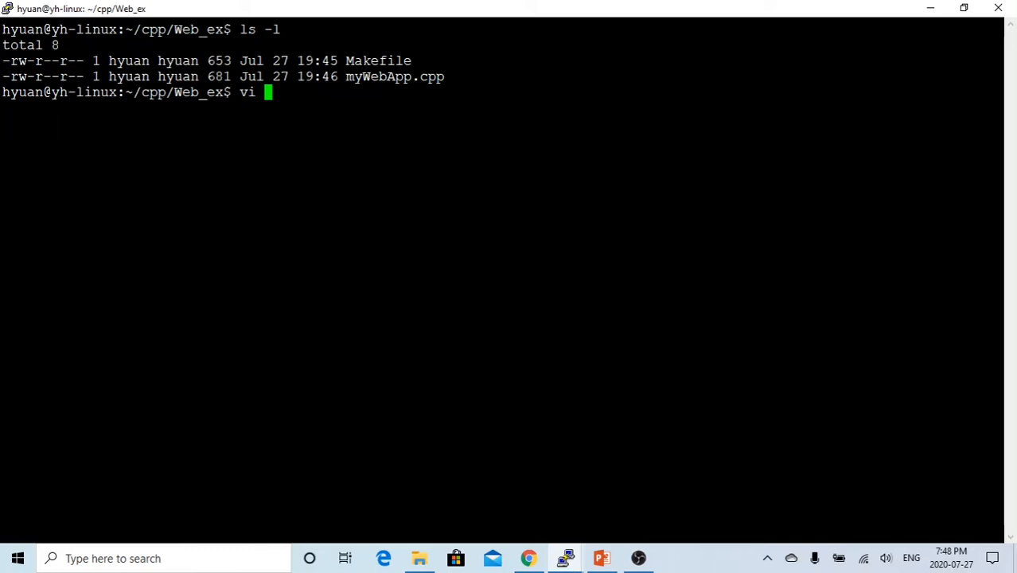
text(myWebApp.cpp)
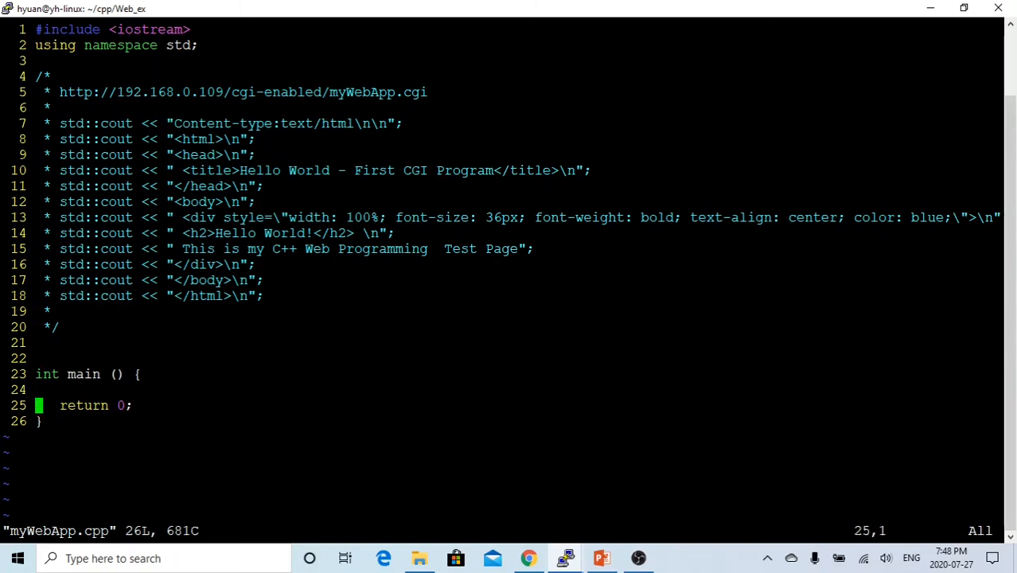
key(Up)
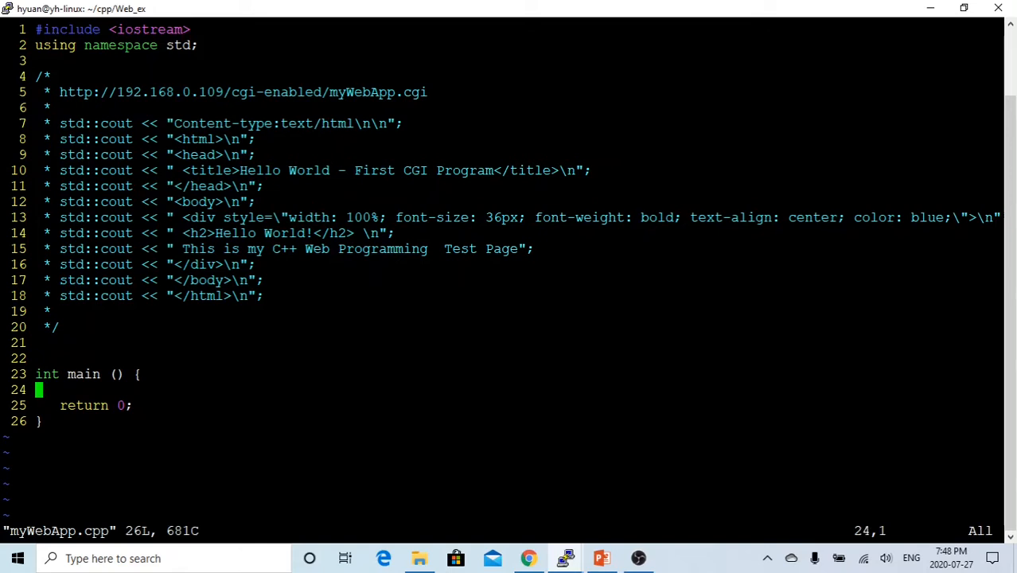
key(down)
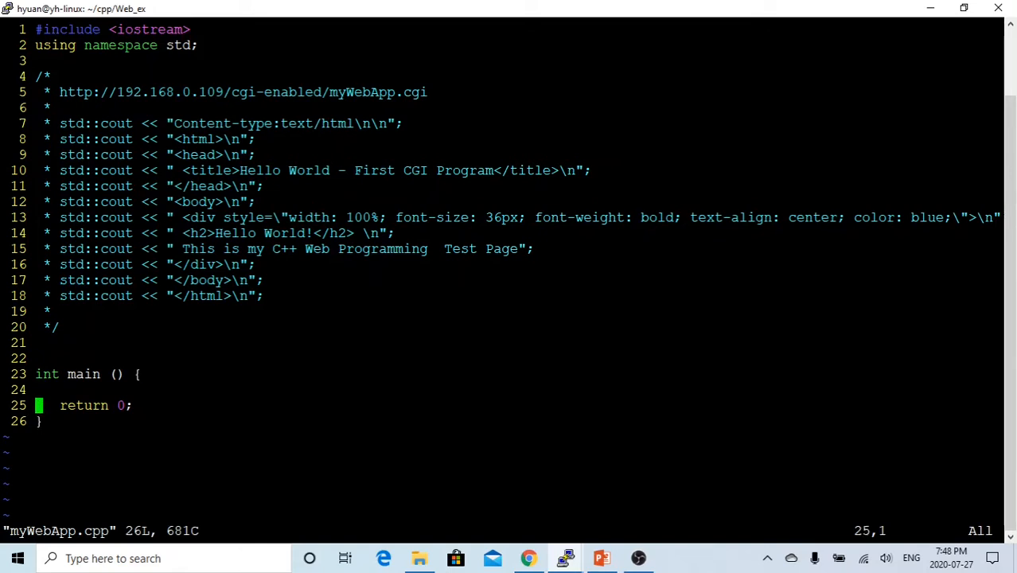
key(Up)
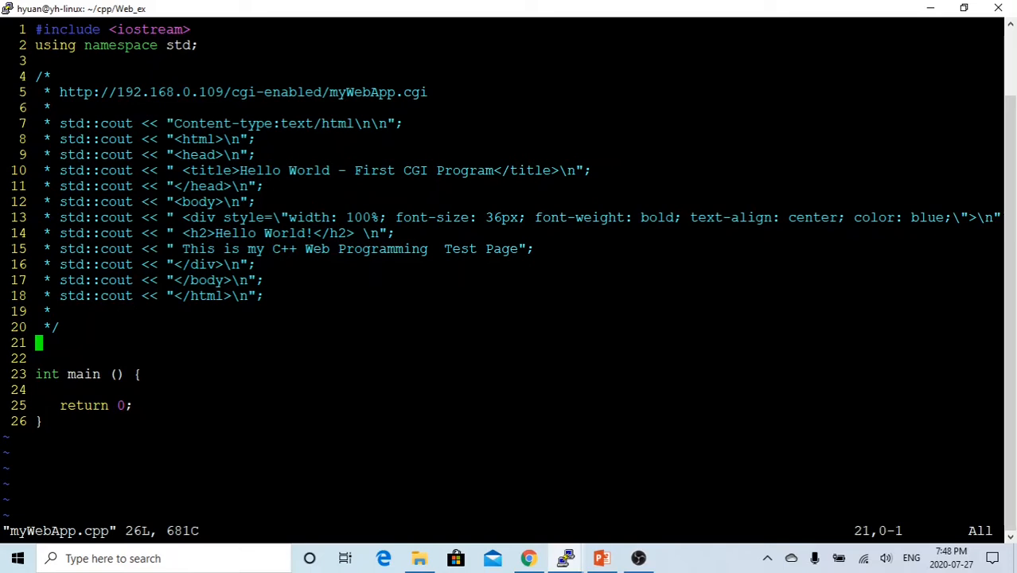
Step: Write an empty void printWeb() function with its braces above main
key(o)
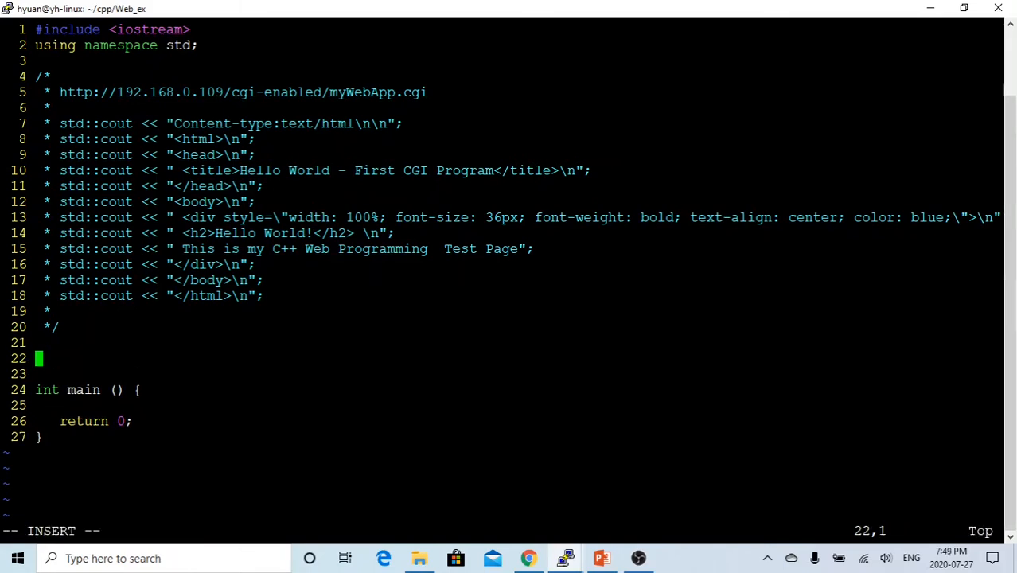
text(void)
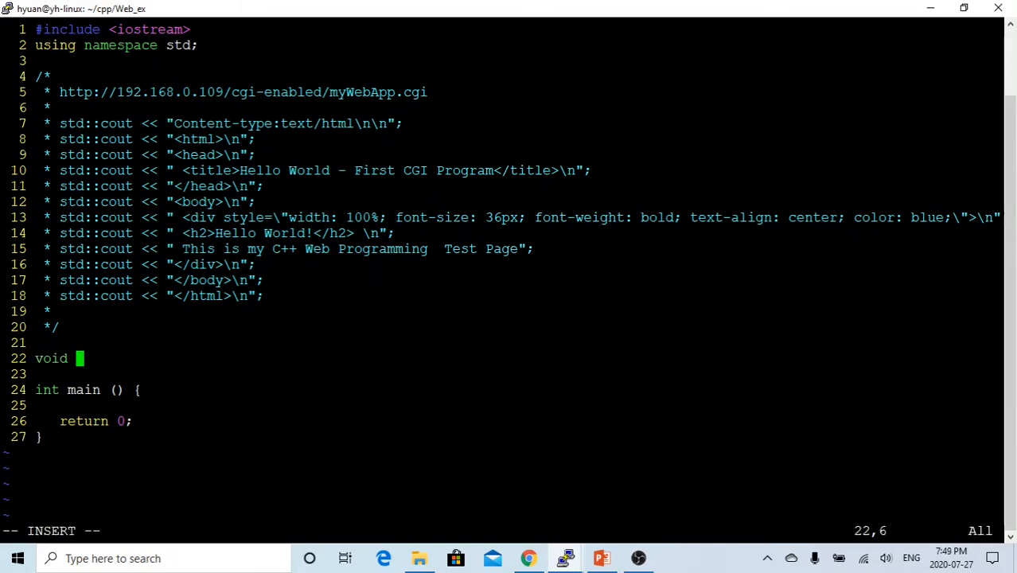
text(prin)
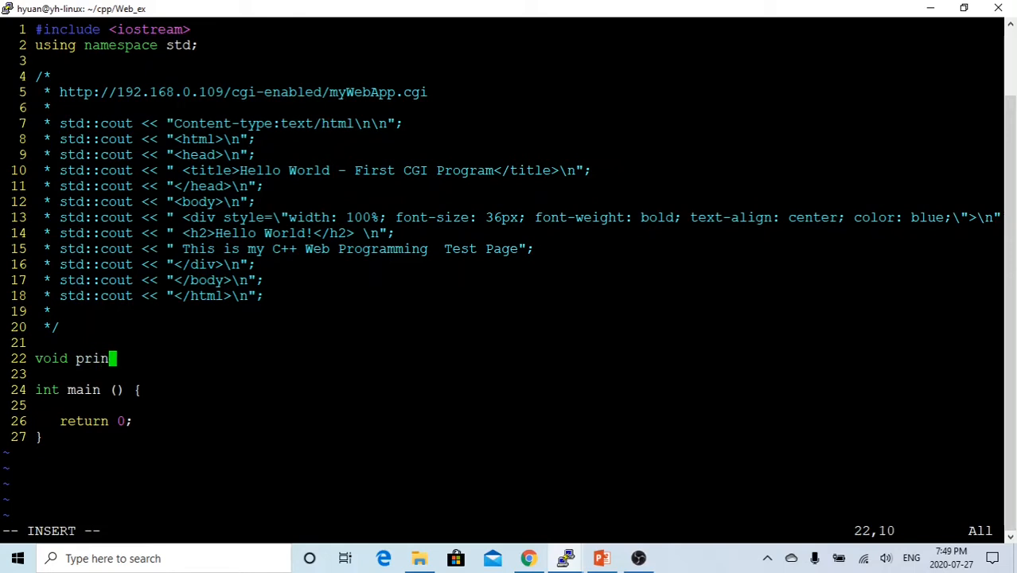
text(Web()
text(})
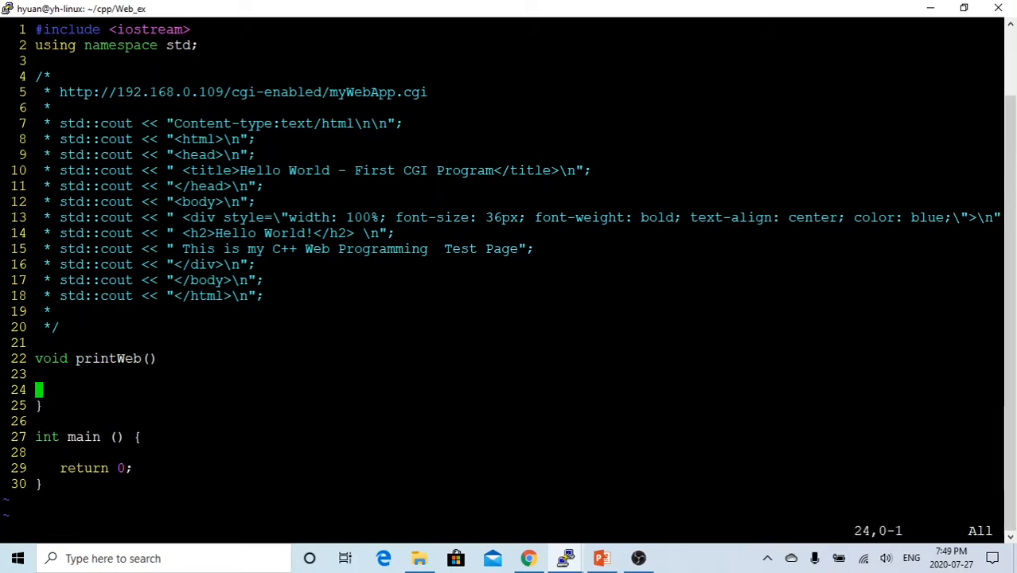
key(i)
text({)
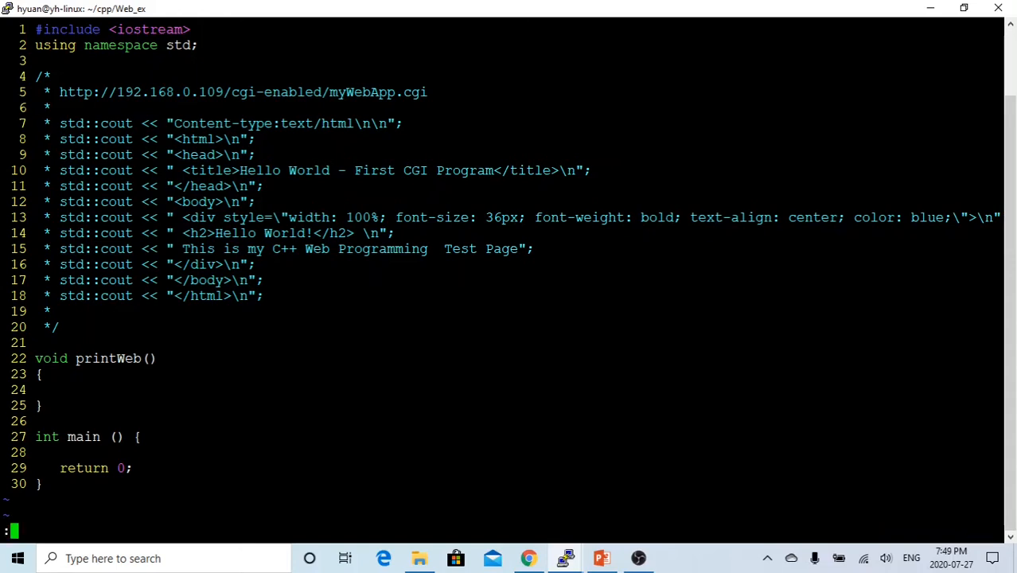
Step: Copy the commented cout lines 7–18 into printWeb() and retitle the page 'First C++ Web Program'
text(7,18d)
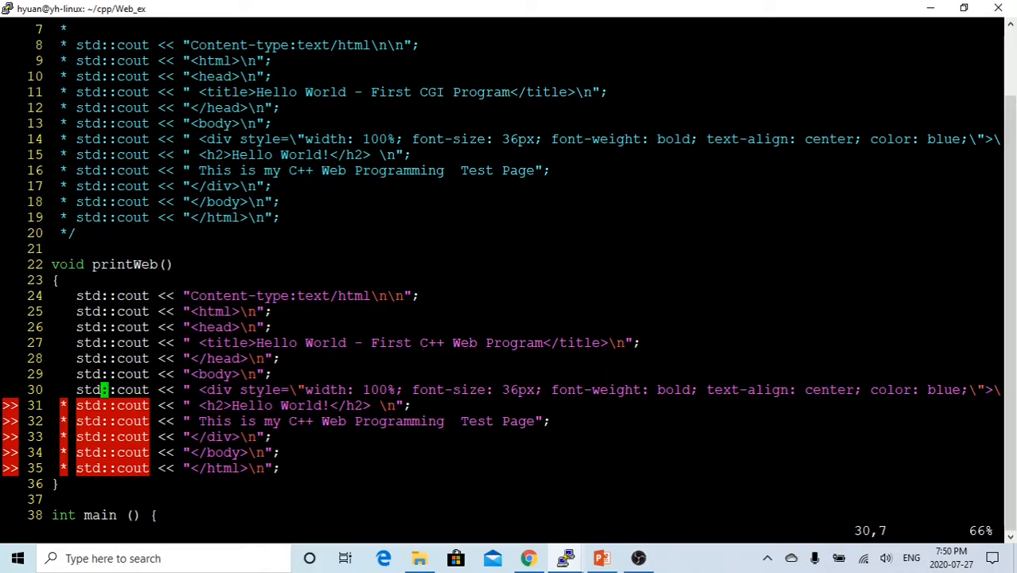
Step: Remove the remaining '* ' prefixes, add printWeb(); to main, and save with :wq
double_click(518, 389)
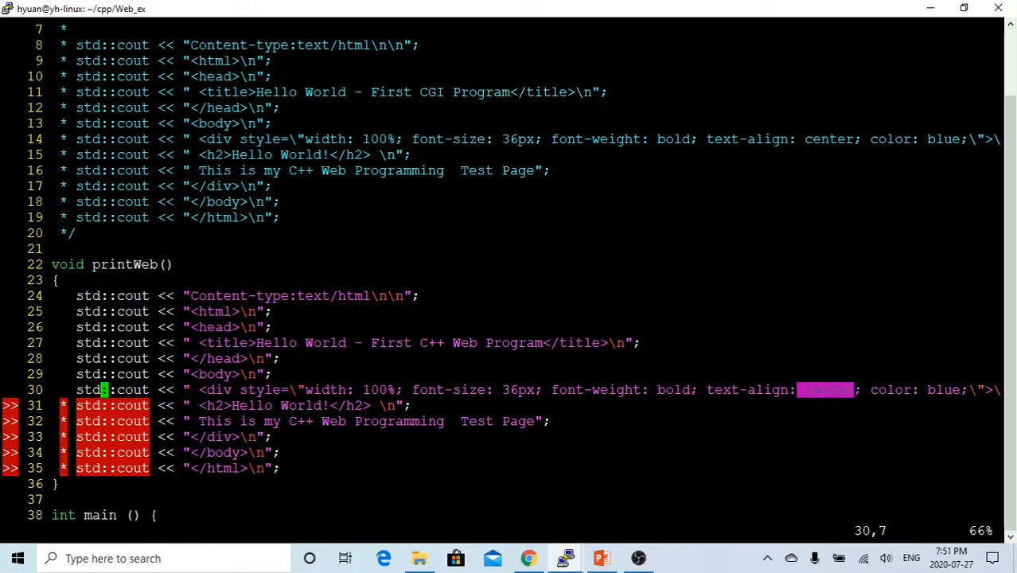
double_click(940, 390)
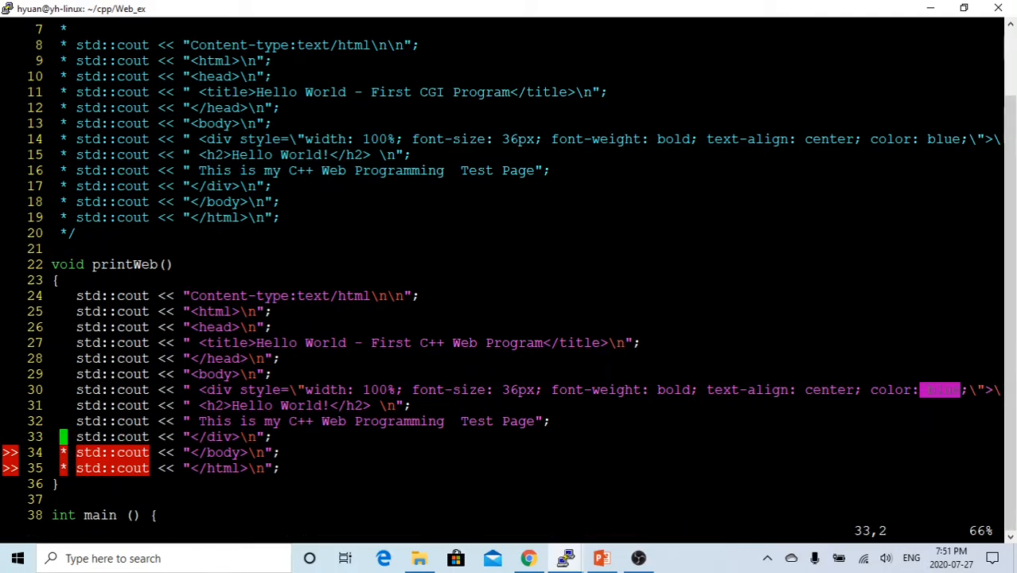
key(Down)
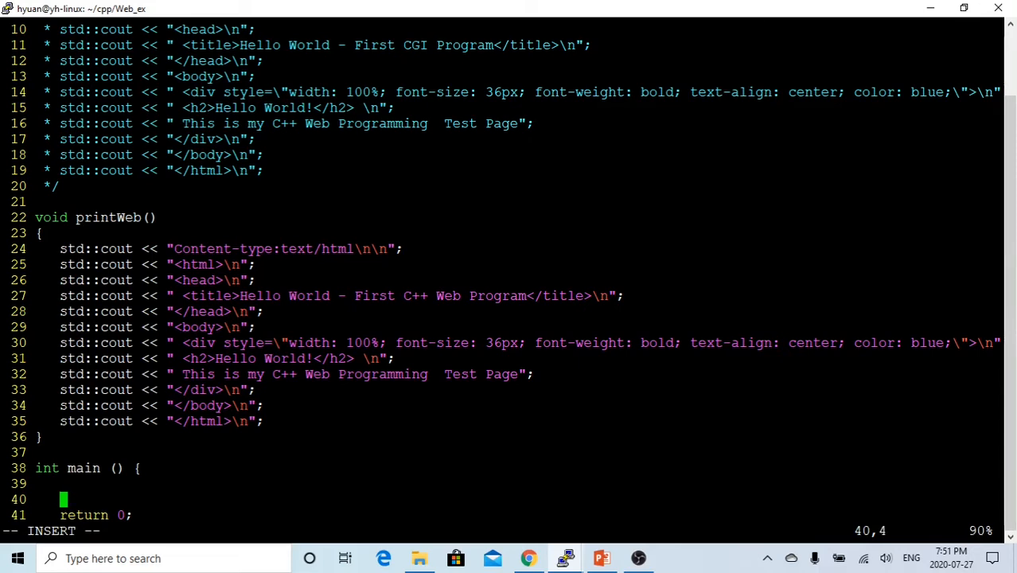
text(print)
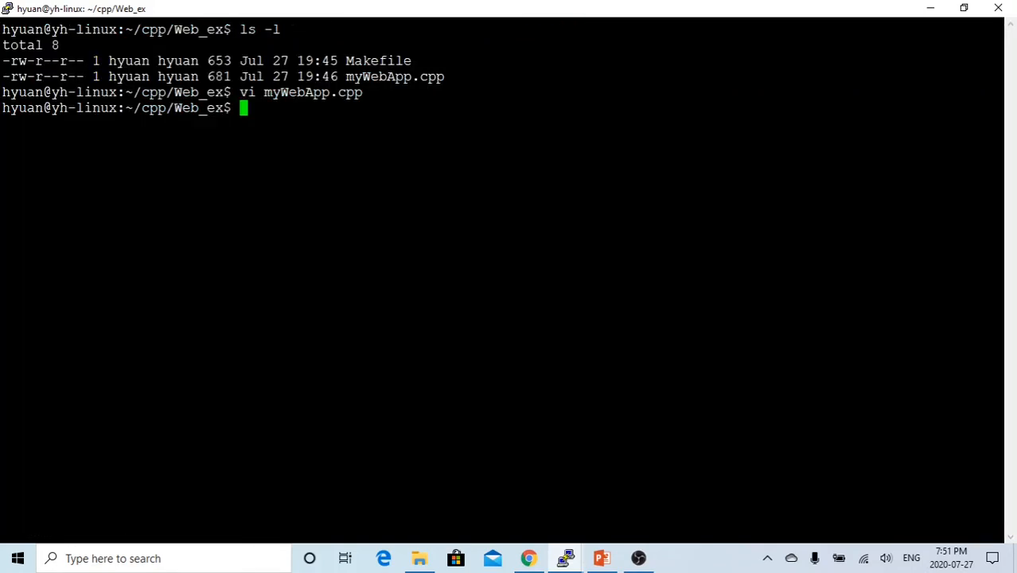
Step: Compile with make myWebApp, then run myWebApp to print the Hello World HTML
text(make)
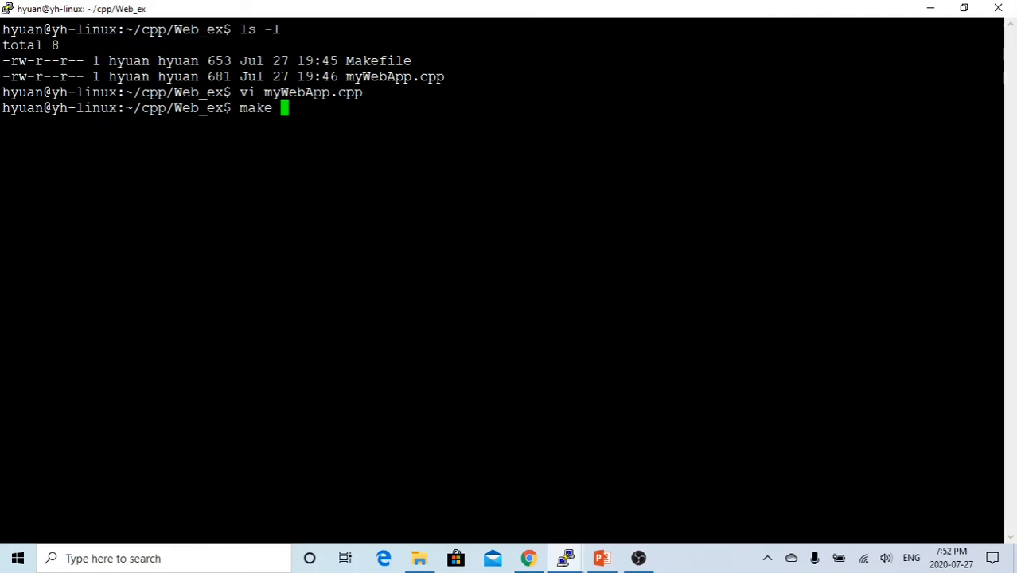
text(myWebApp.cpp)
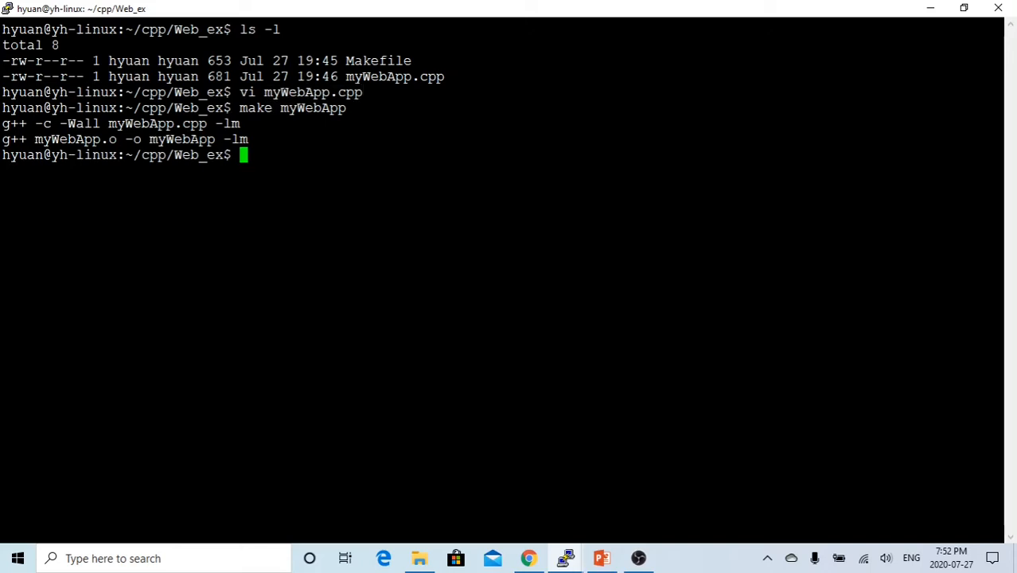
text(myWebApp)
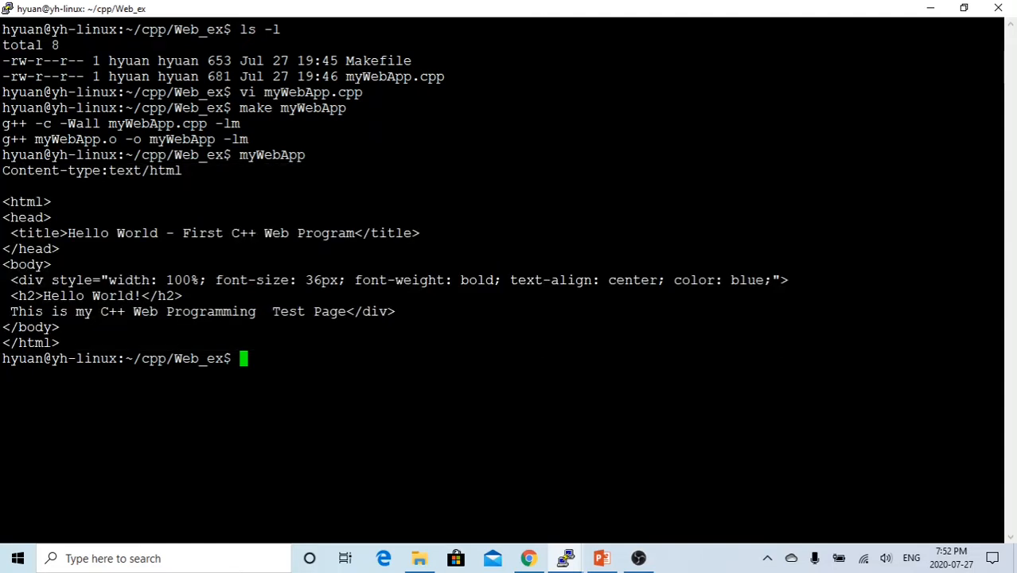
mouse_move(566, 557)
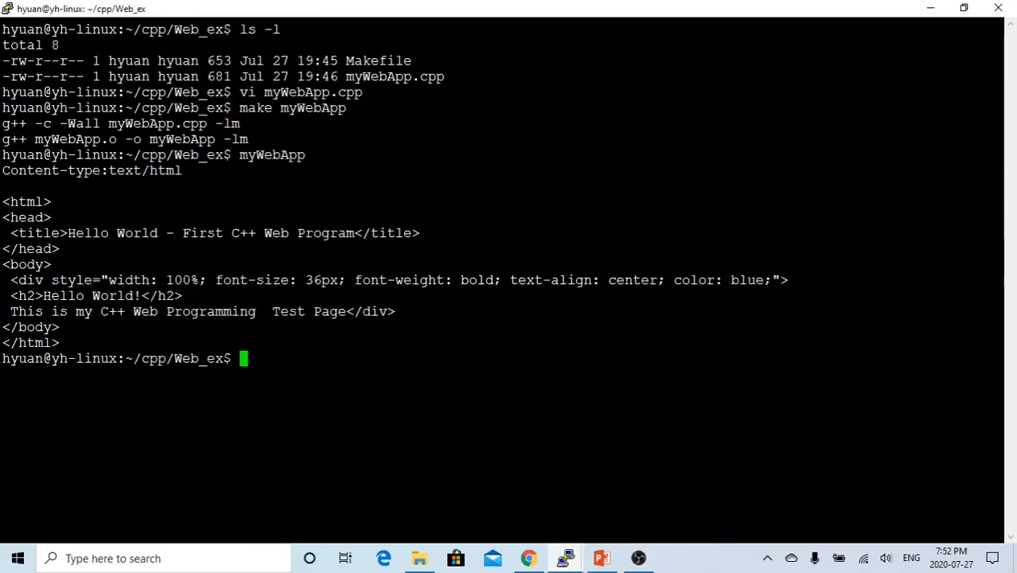
text(vi Makef)
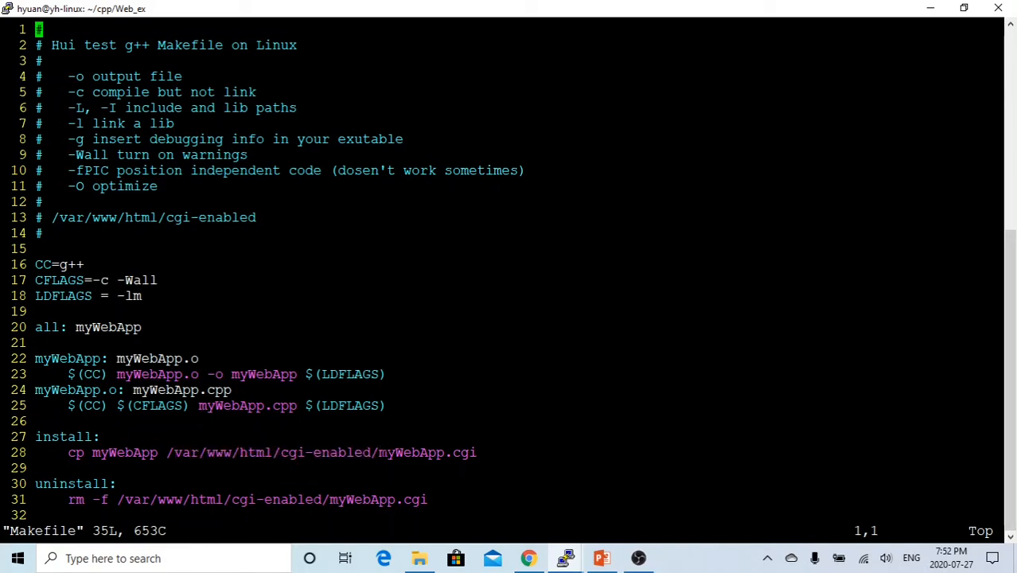
double_click(429, 452)
text(make)
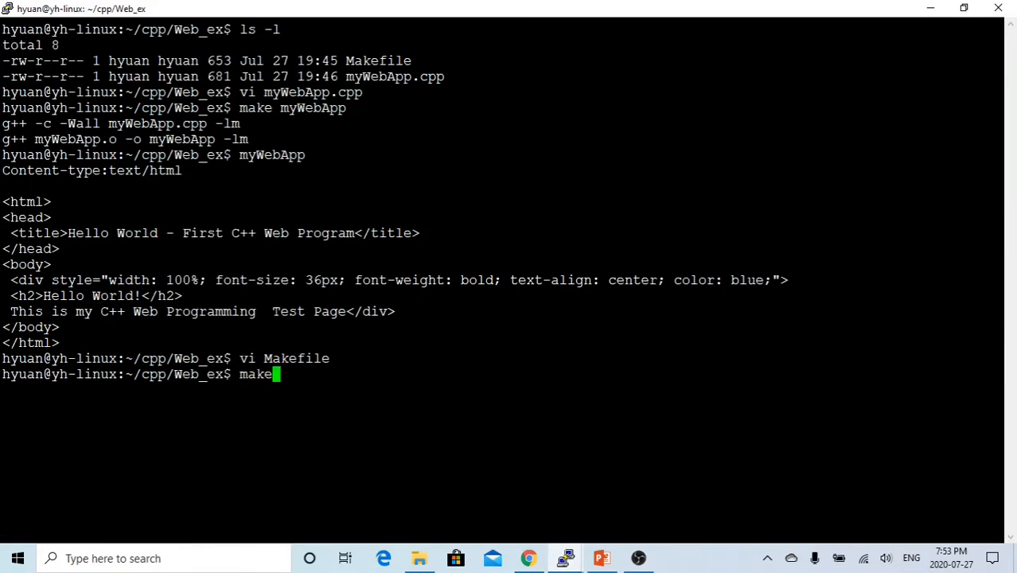
Step: Run make install to copy myWebApp to /var/www/html/cgi-enabled/myWebApp.cgi
text(install)
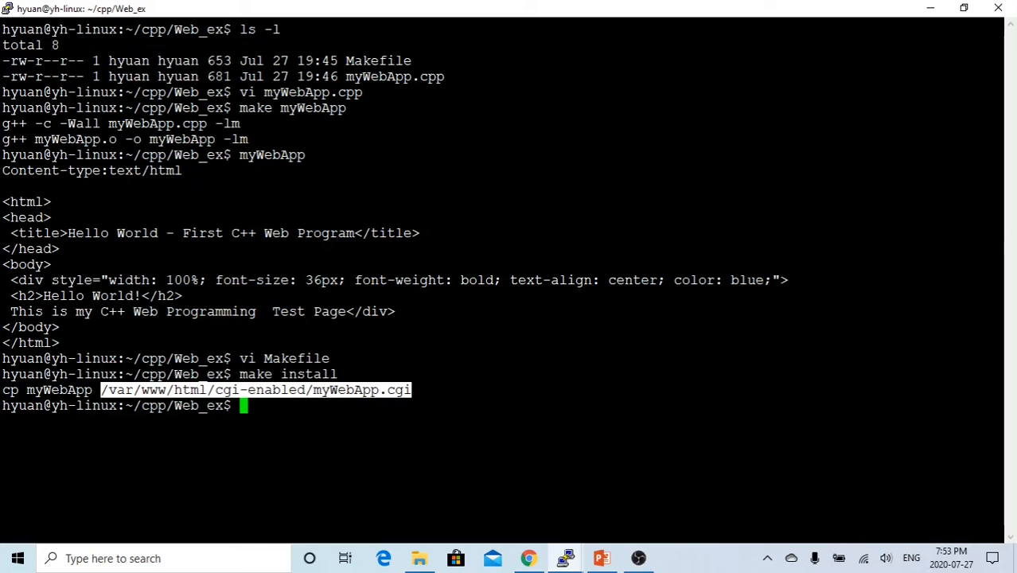
text(host)
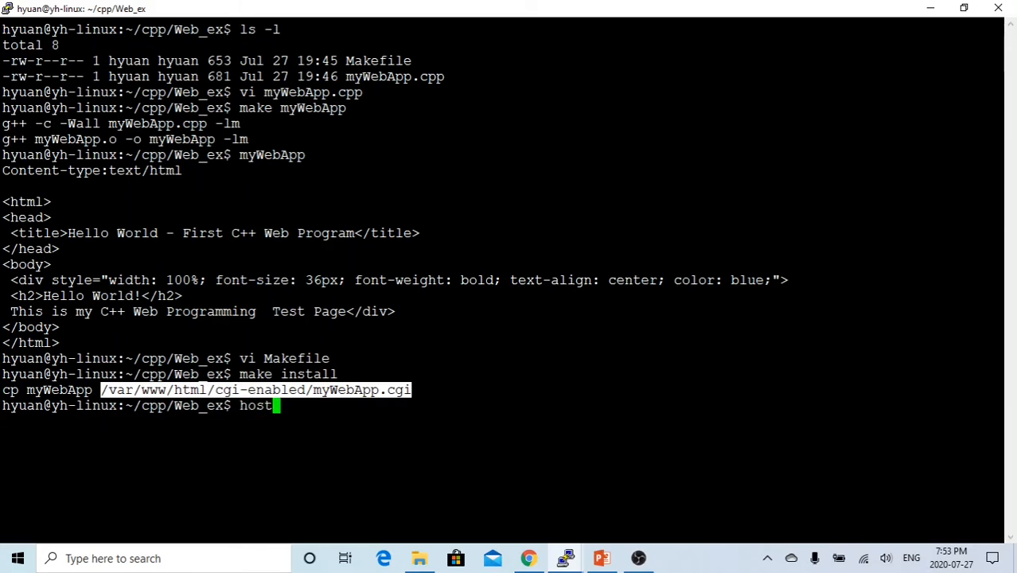
Step: Run hostname -I to get the server address 192.168.0.109
text(name -I)
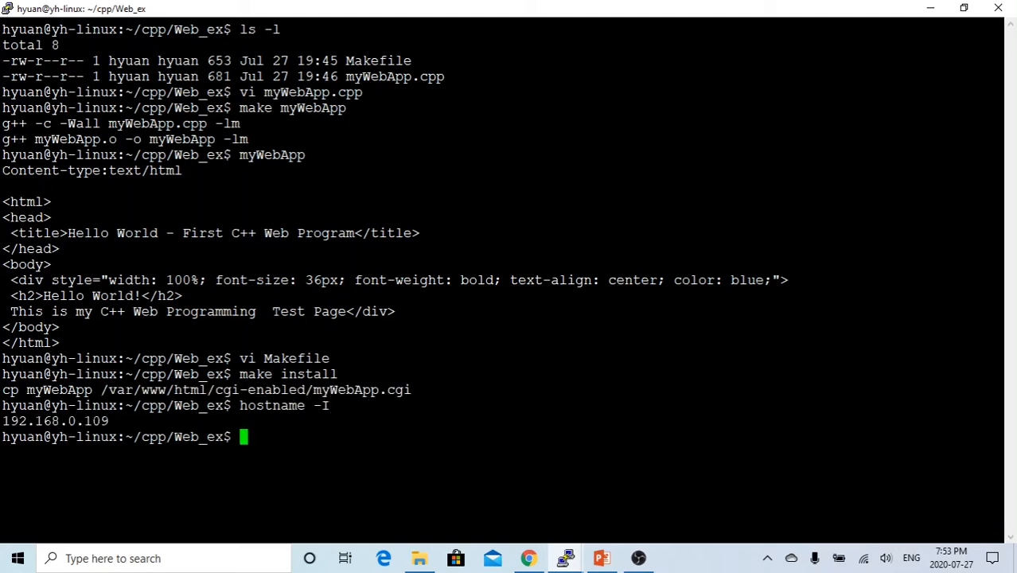
click(529, 558)
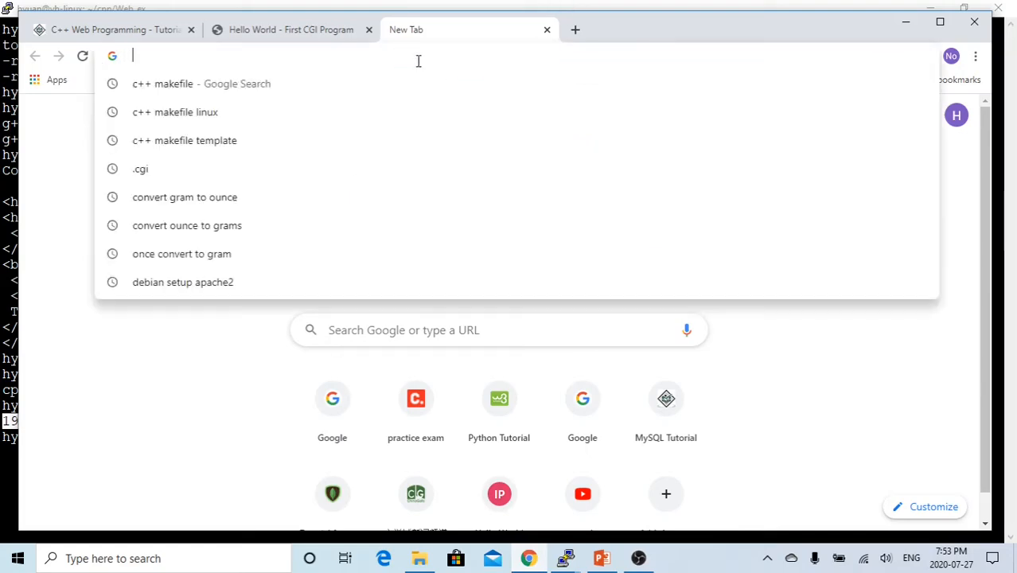
text(http://)
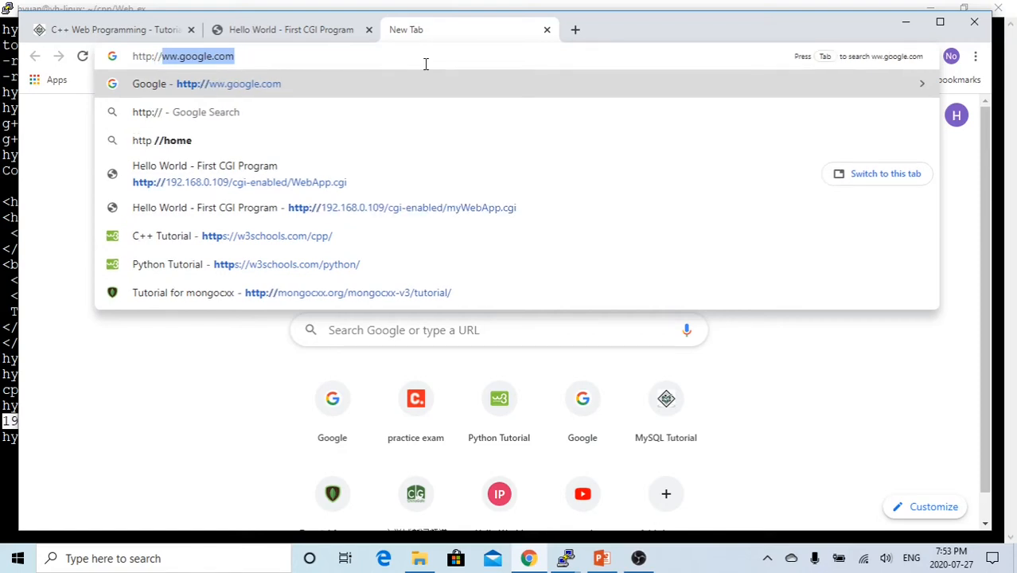
text(192.168.0.109)
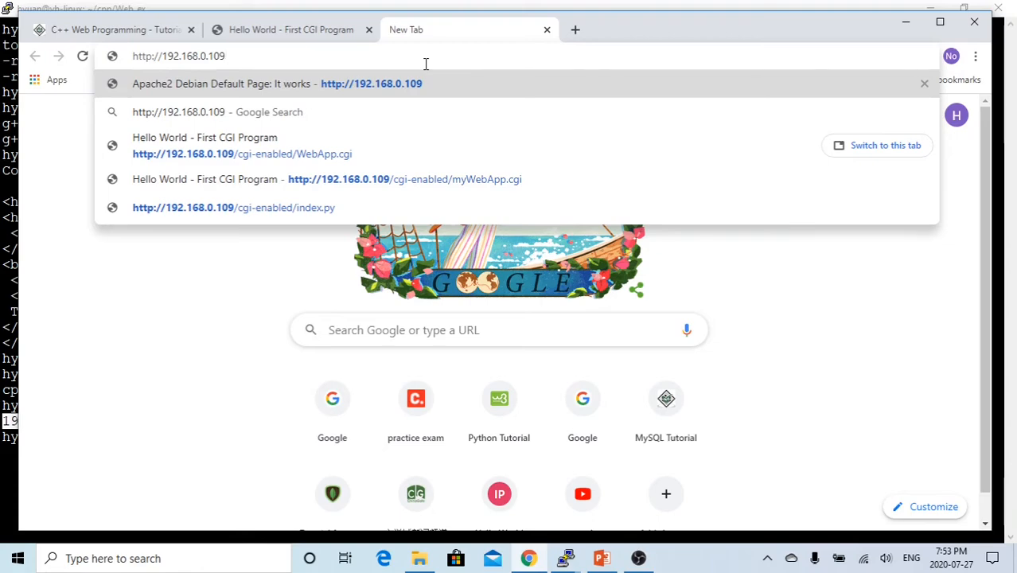
text(//cgi-enabled/myWebApp.cgi)
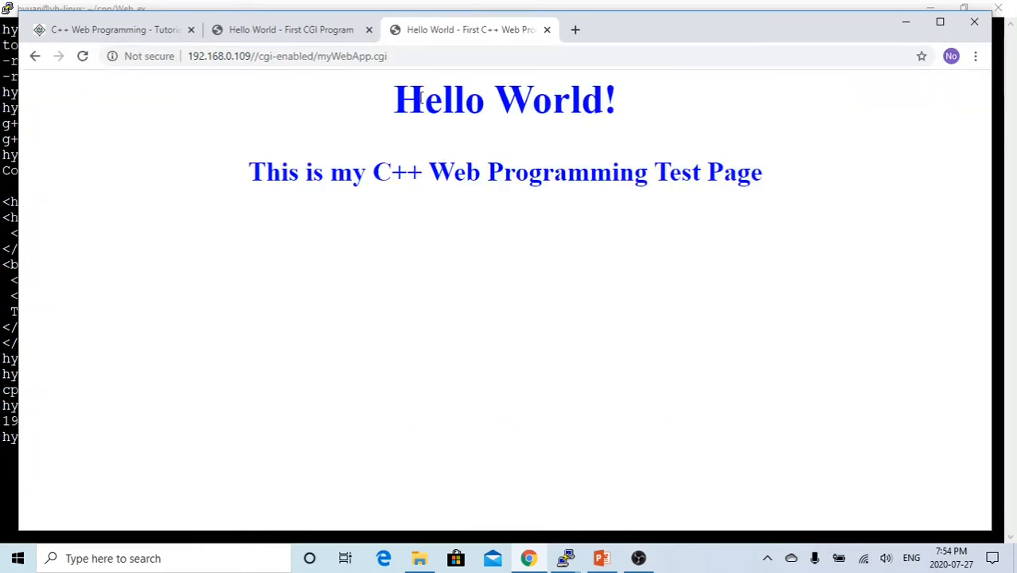
double_click(438, 100)
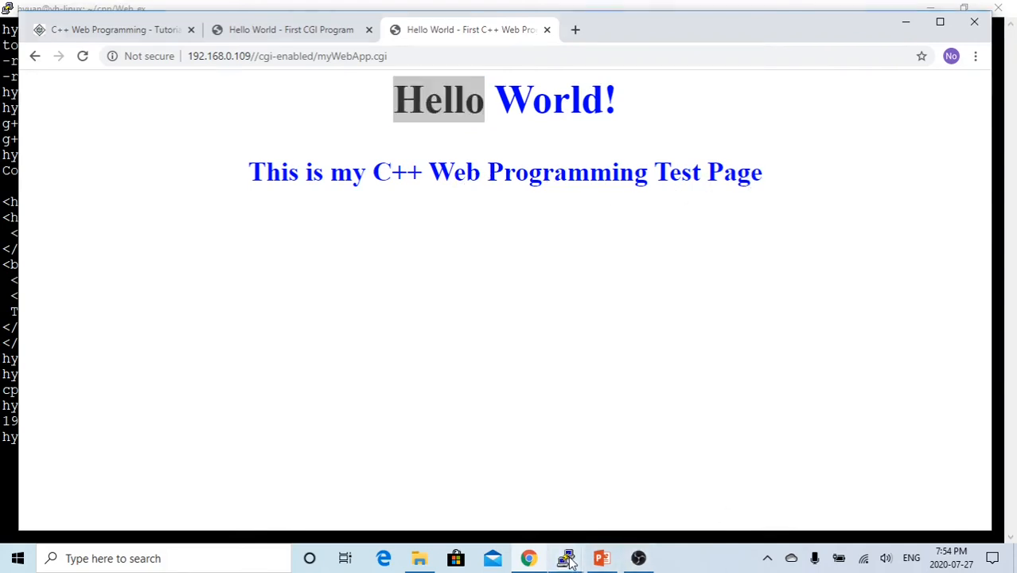
Step: Run make uninstall and confirm the page 404s, then make install and reload to see it again
click(565, 558)
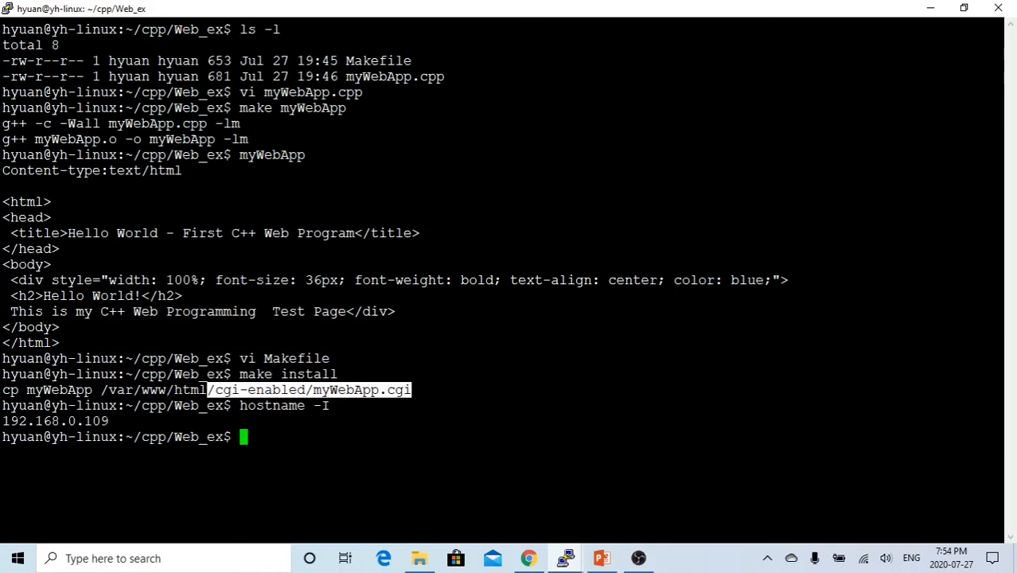
text(make un)
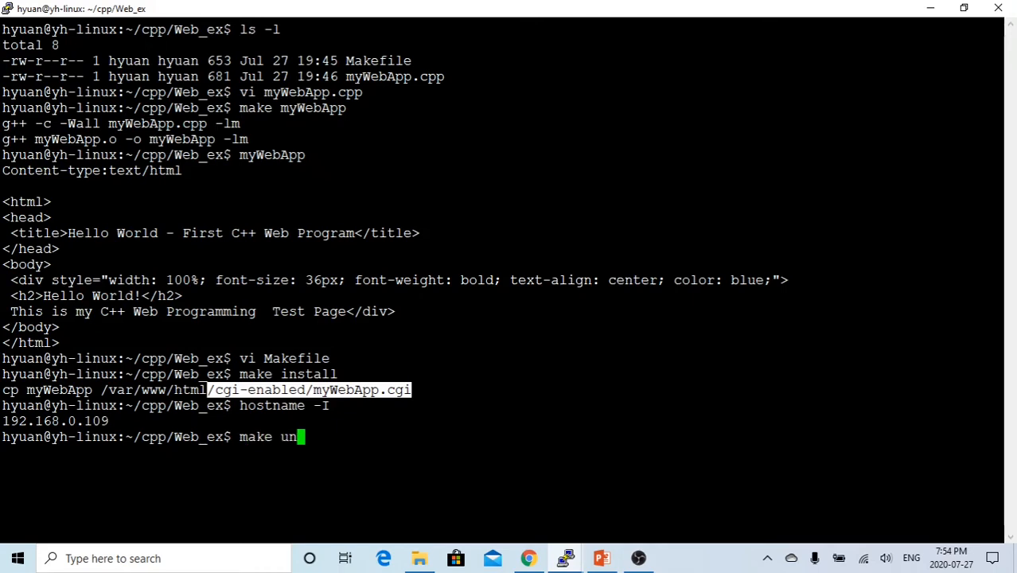
text(install)
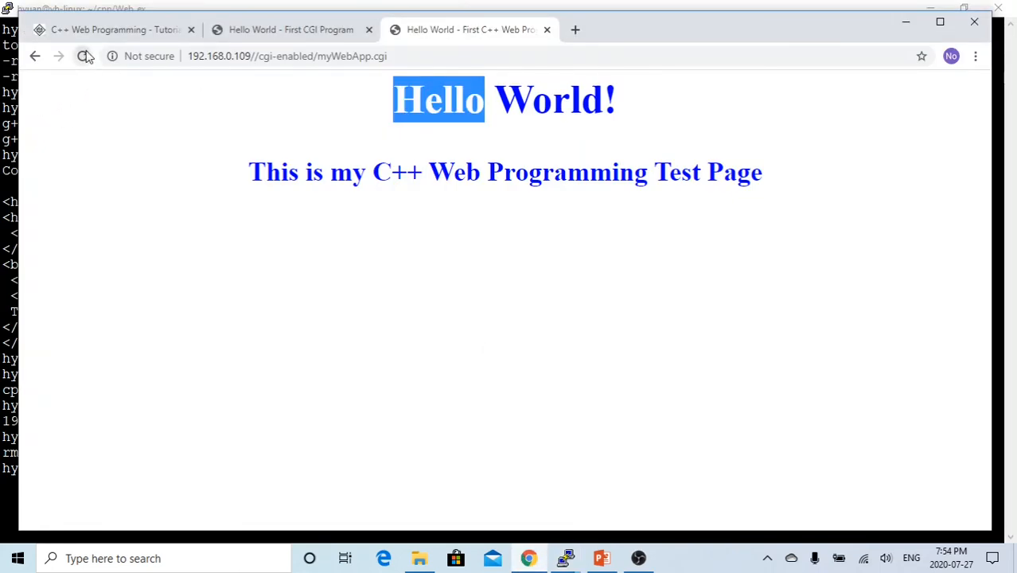
click(83, 56)
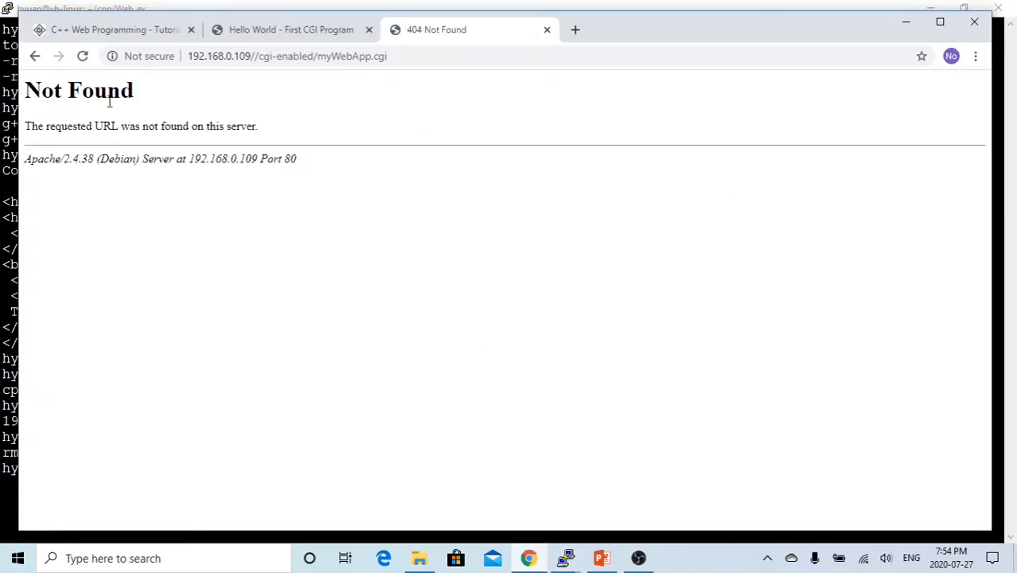
mouse_move(564, 559)
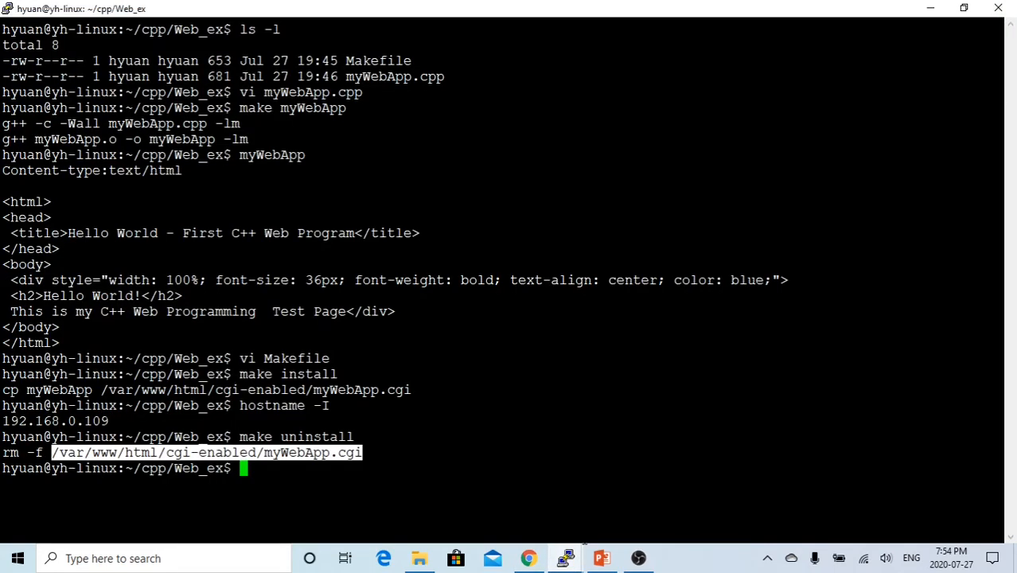
text(make inst)
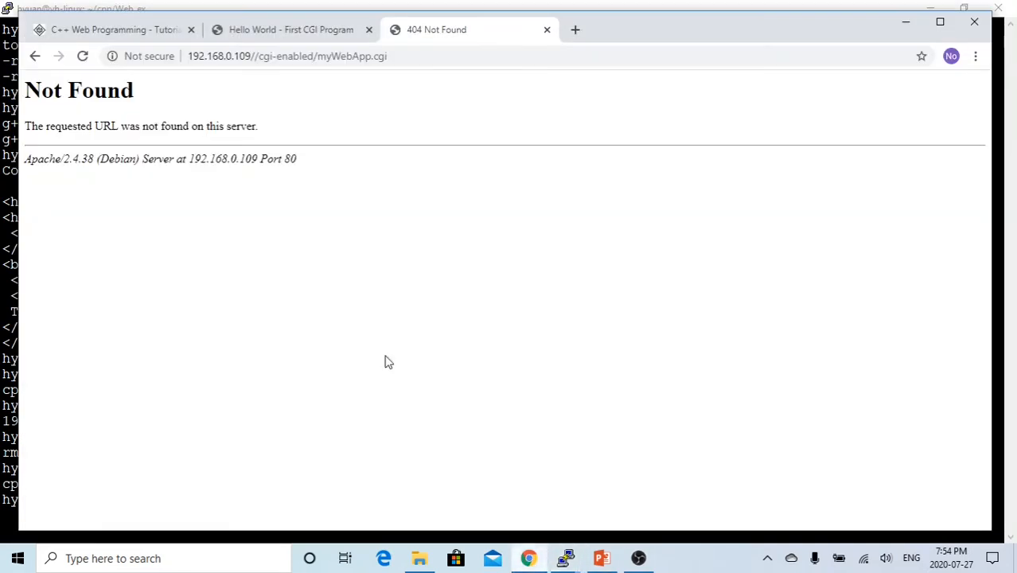
click(82, 56)
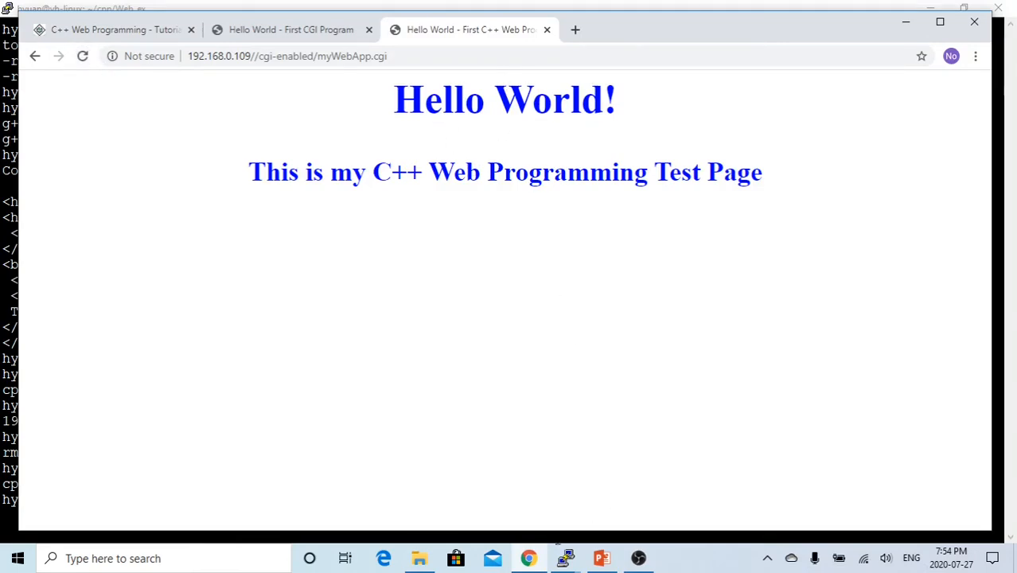
Step: In the root session, run apache2_admin.sh stop, start, stop, then status showing inactive (dead)
click(564, 558)
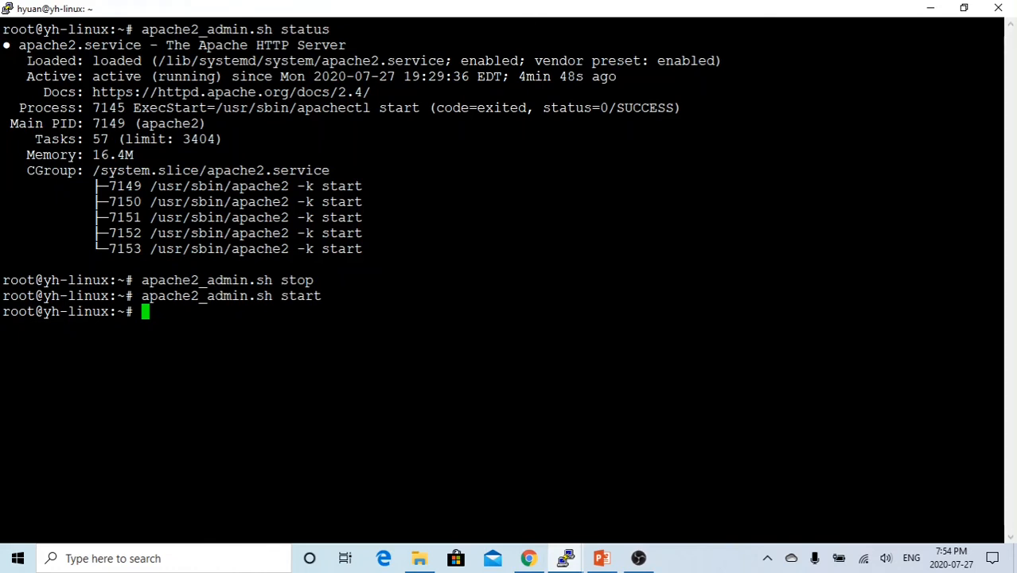
text(apache2_admin.sh stop)
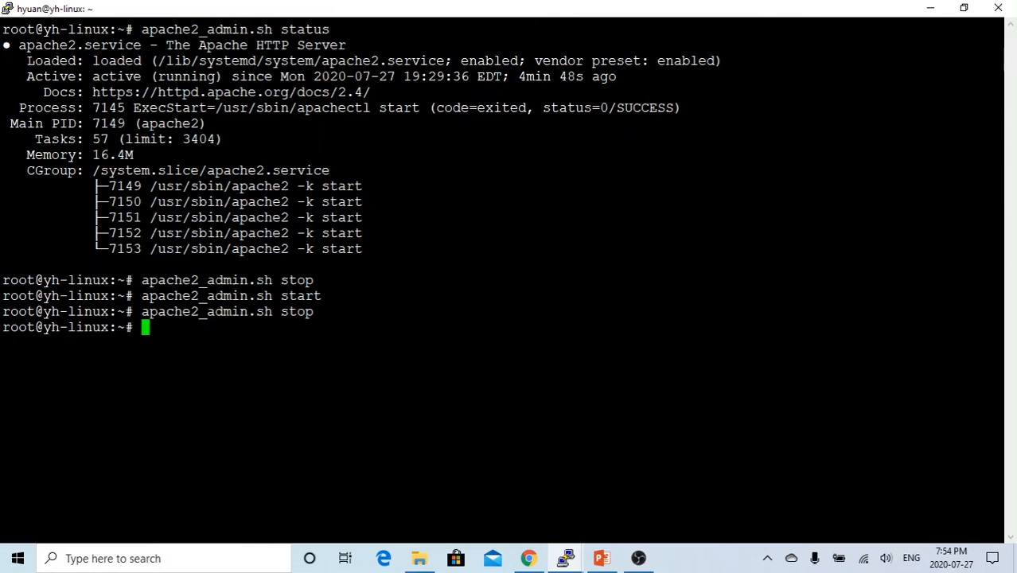
text(apache2_admin.sh status)
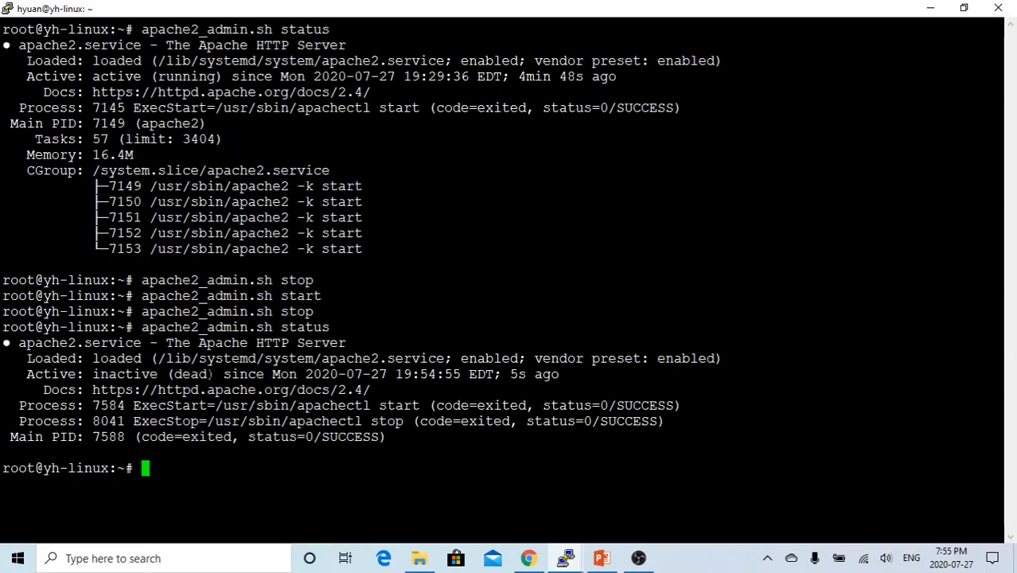
double_click(125, 374)
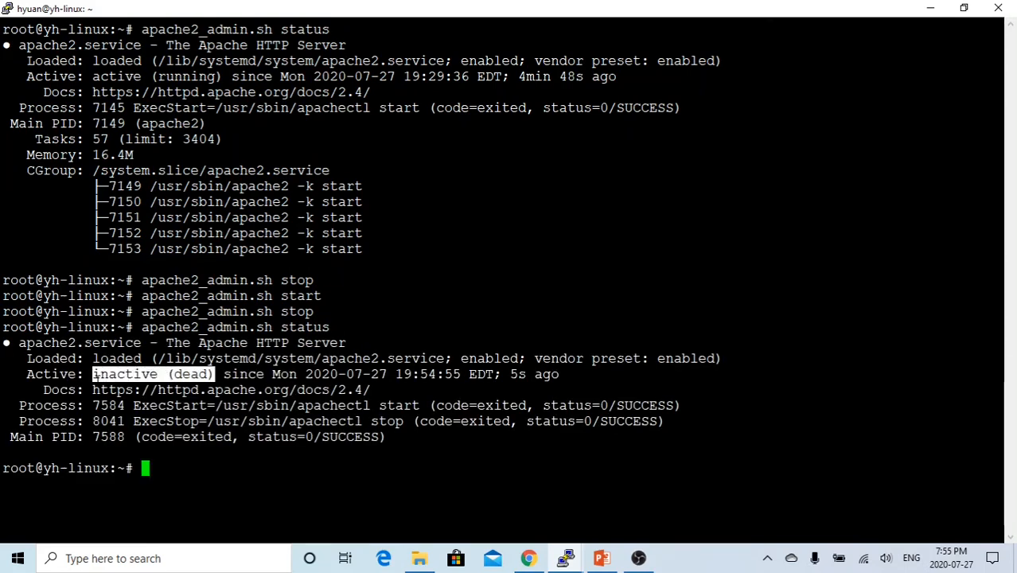
Step: Reload myWebApp.cgi in Chrome with Apache stopped, run apache2_admin.sh in PuTTY, and reload again
click(529, 558)
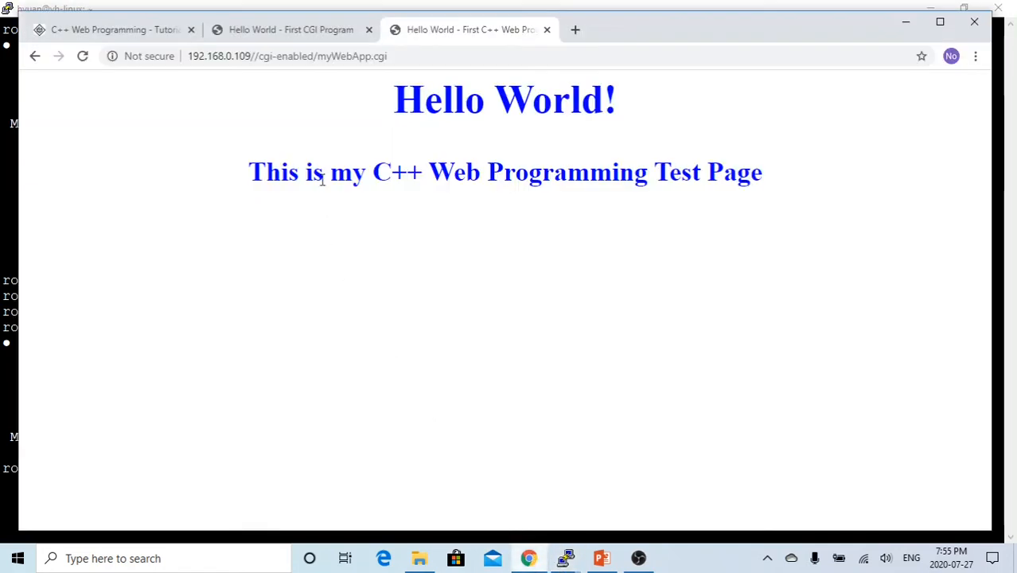
click(82, 56)
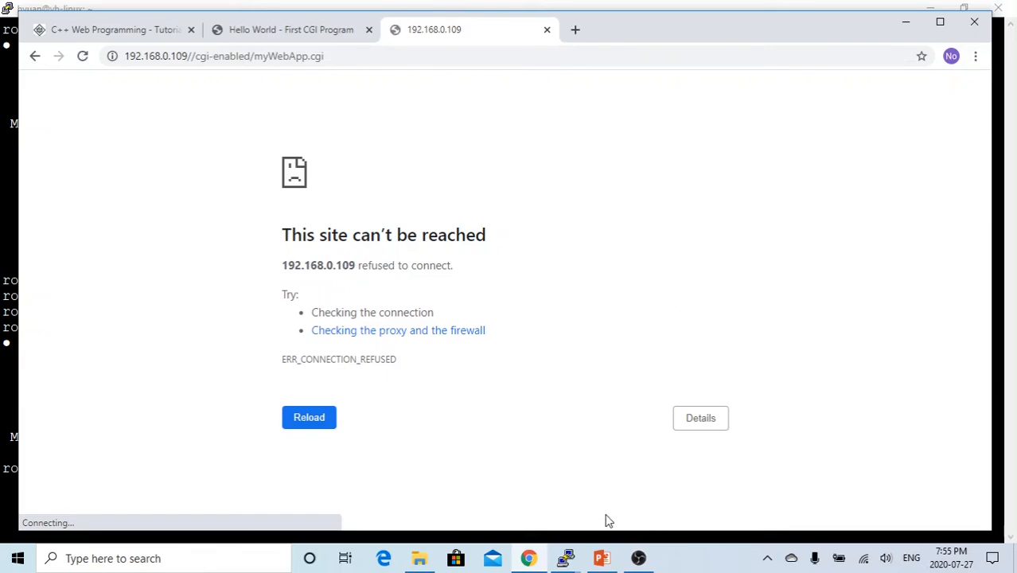
mouse_move(565, 558)
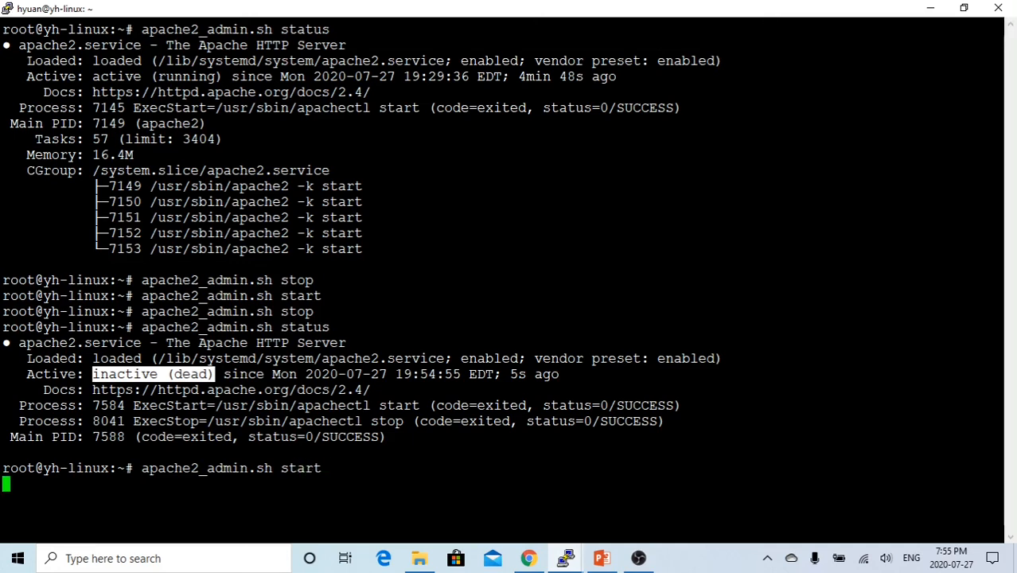
text(apache2_admin.sh status)
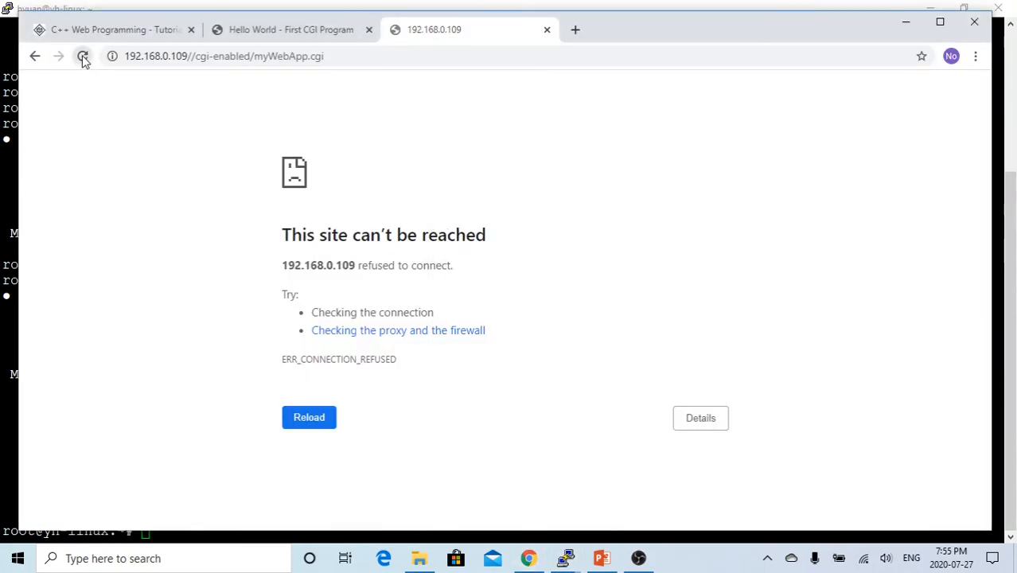
click(82, 56)
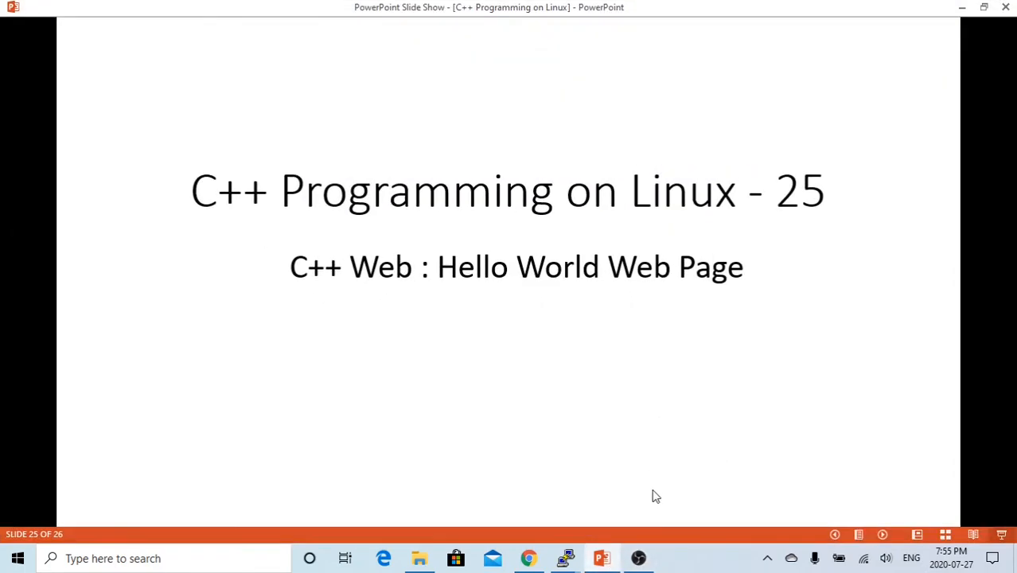
mouse_move(693, 452)
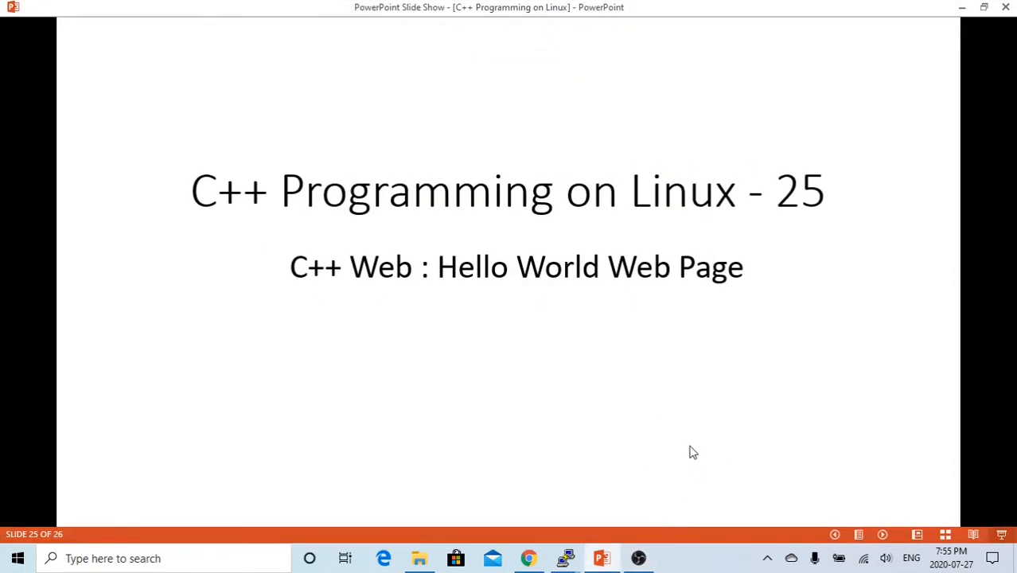